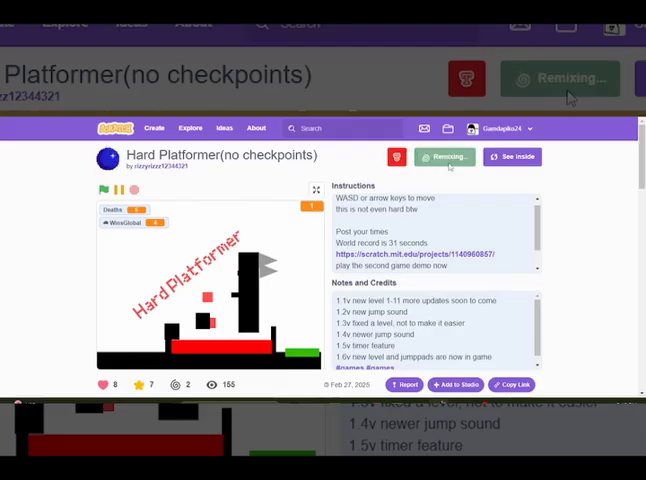
Step: Remix the Hard Platformer project to get an editable copy
click(512, 156)
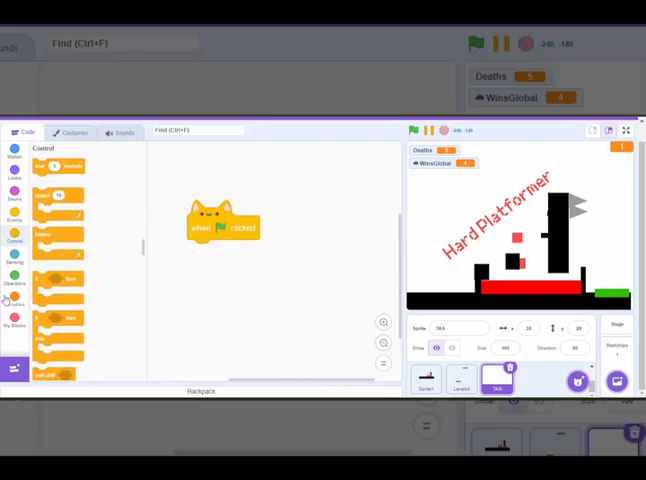
Step: Create a new variable named Play from the Variables category
click(14, 302)
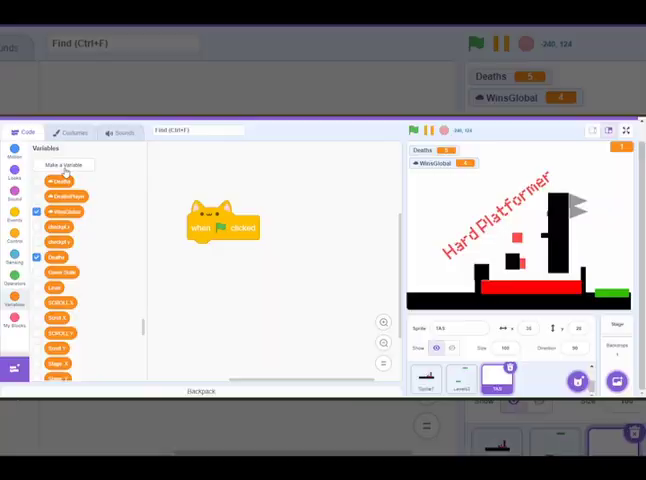
click(64, 164)
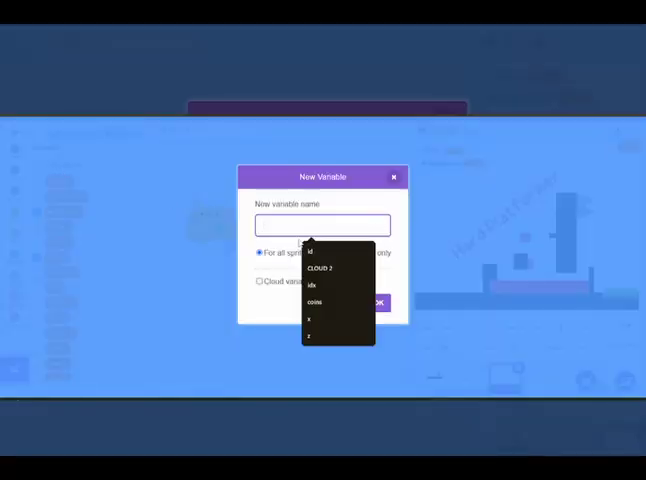
mouse_move(468, 216)
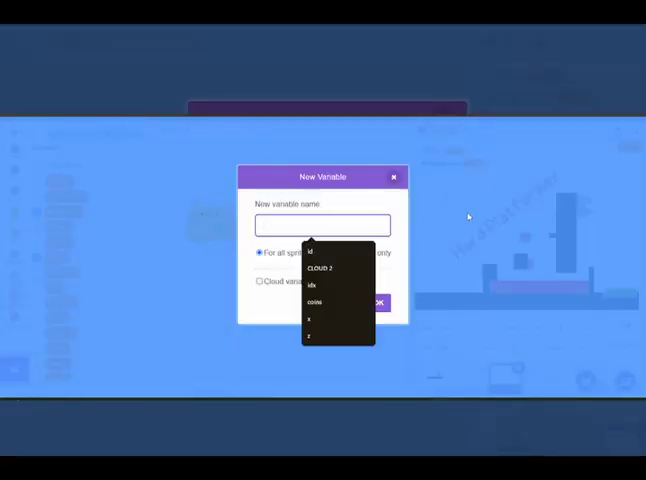
text(Play)
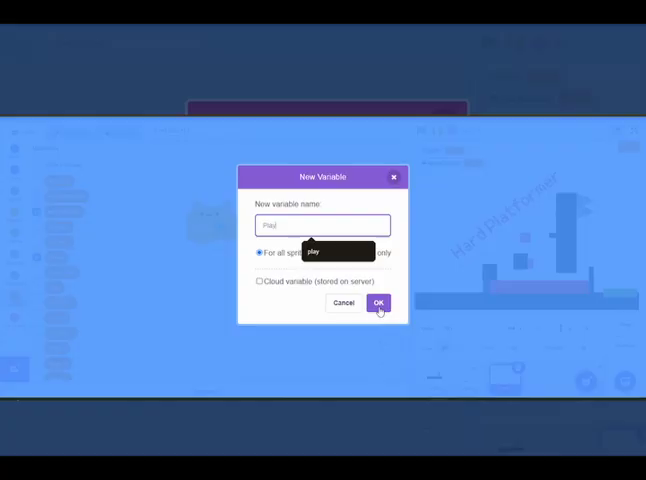
click(378, 302)
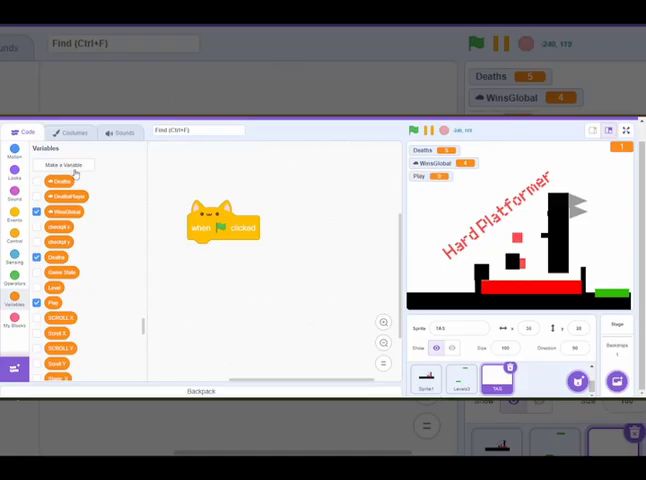
Step: Create variables Left, Right and Up, plus one sprite-only variable
click(64, 164)
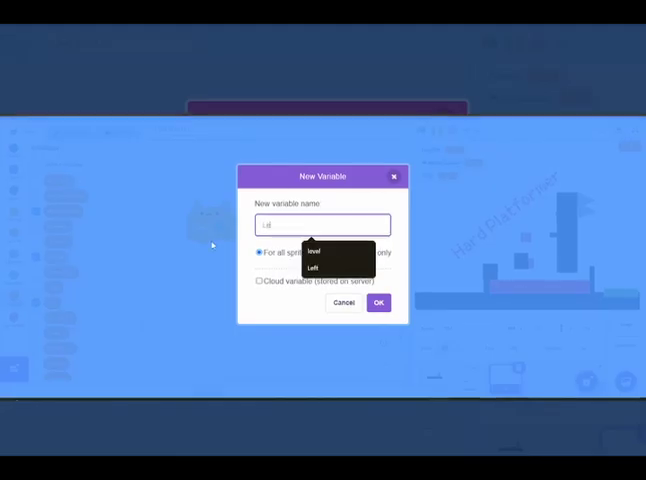
click(378, 302)
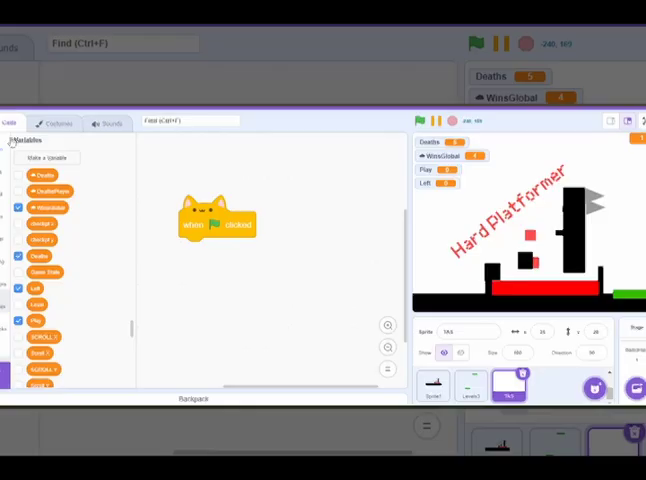
click(44, 156)
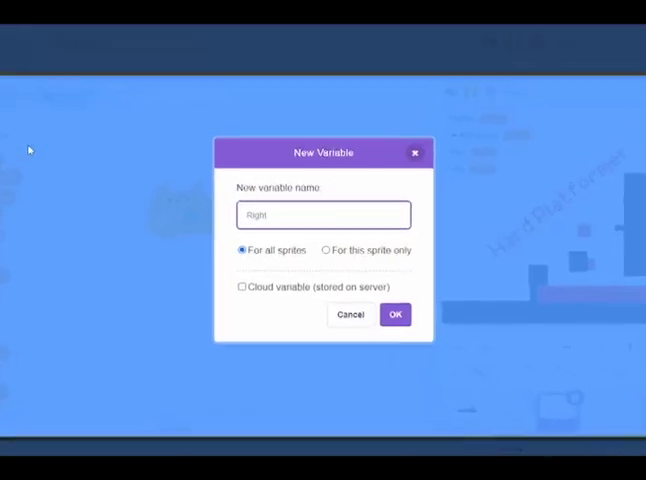
click(394, 314)
text(Up)
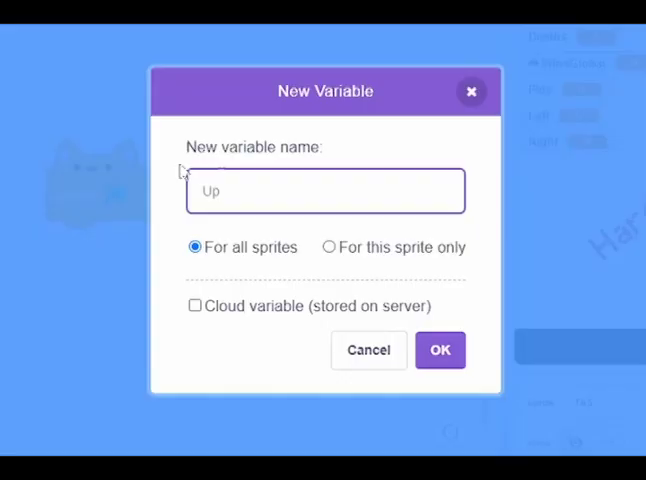
click(440, 350)
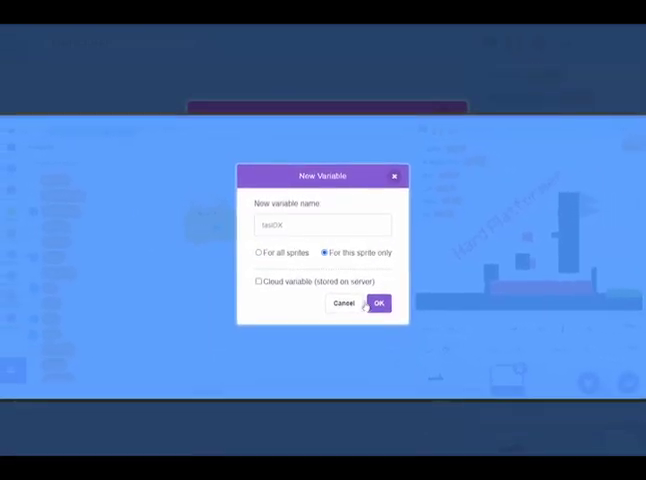
click(376, 304)
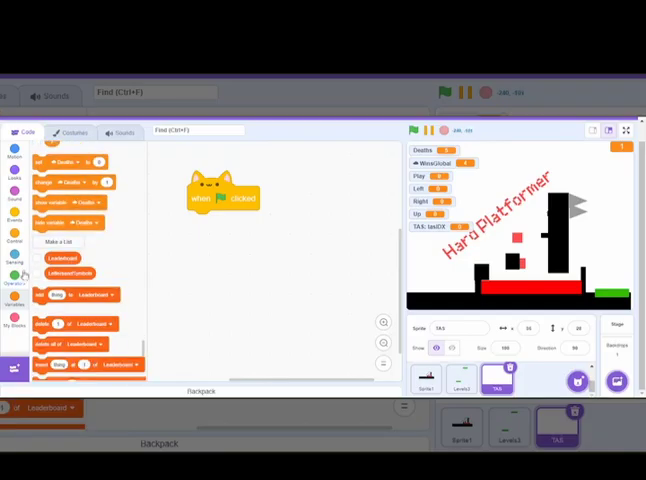
Step: Create a new list named TAS
click(60, 242)
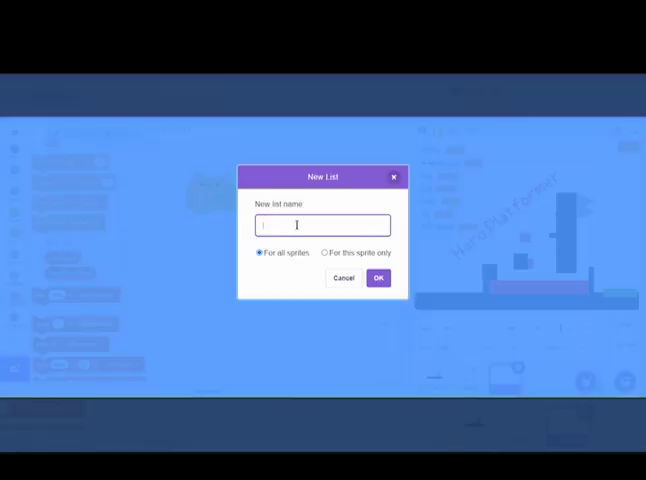
text(TAS)
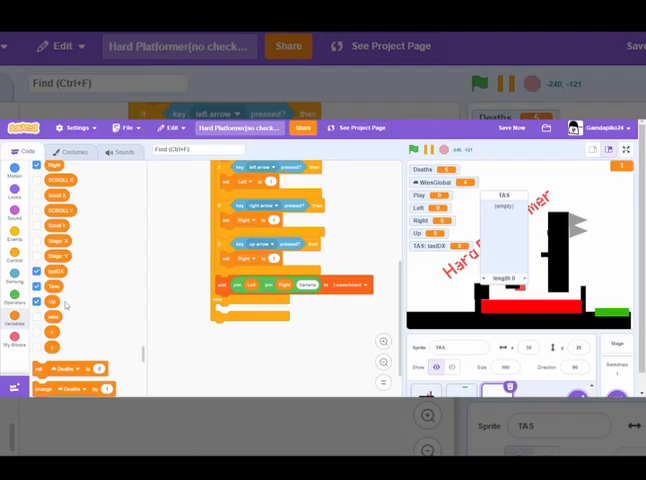
Step: Assemble the recording script that resets Left, Right, Up and checks TAS items
click(340, 284)
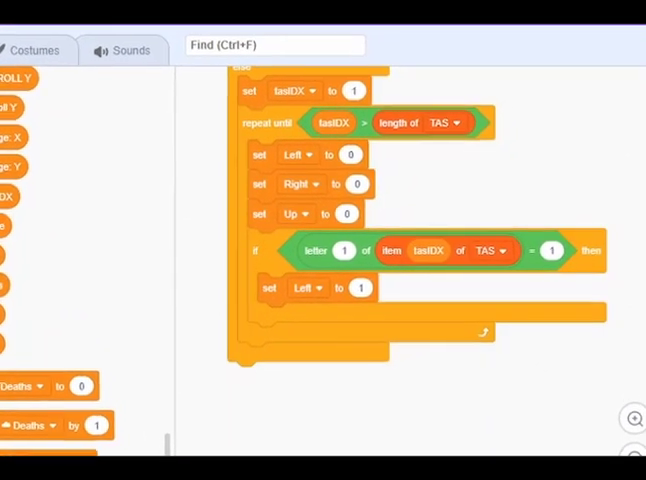
Step: Duplicate the letter-check if block for Right and Up, then append a change-variable block
right_click(256, 250)
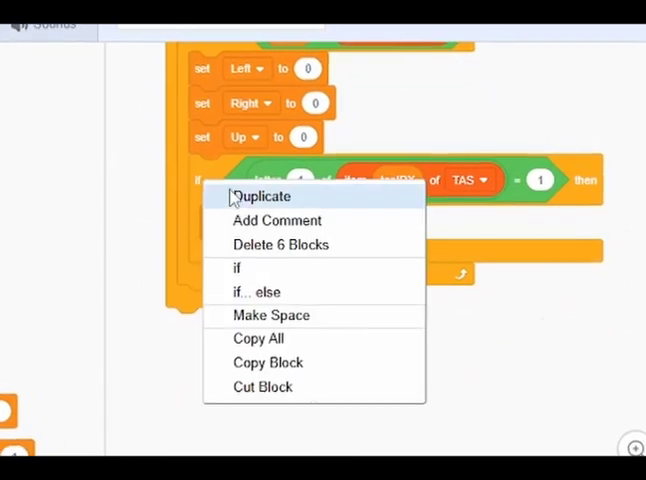
click(264, 196)
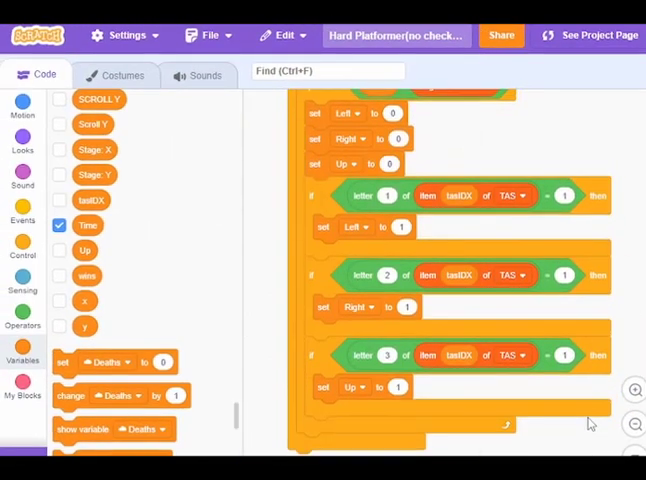
scroll(down, 3)
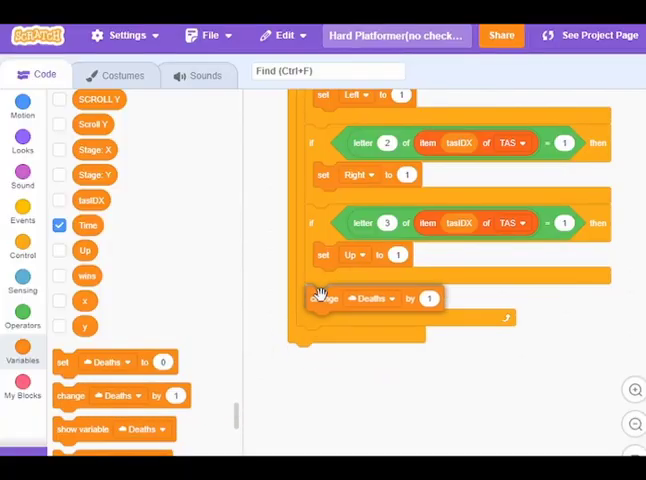
click(372, 296)
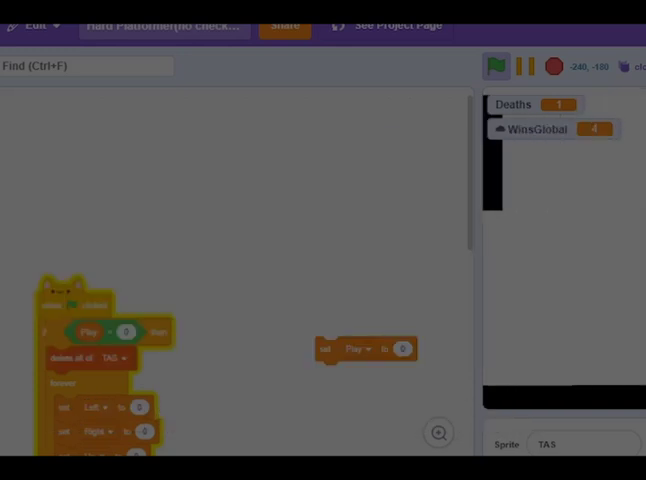
Step: Run the set Play to 0 block and play a run of the level
click(496, 66)
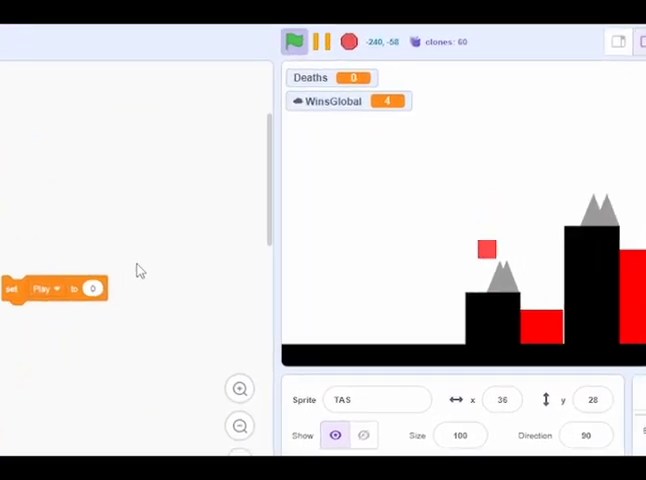
Step: Set Play to 1 and start the game to watch the recorded run replay
click(294, 40)
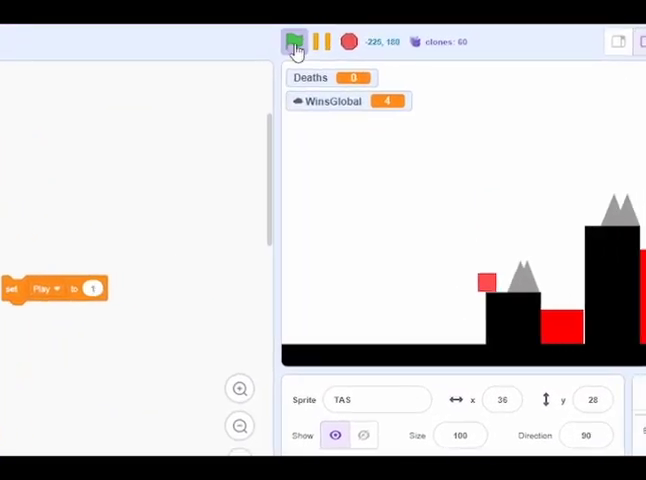
click(294, 40)
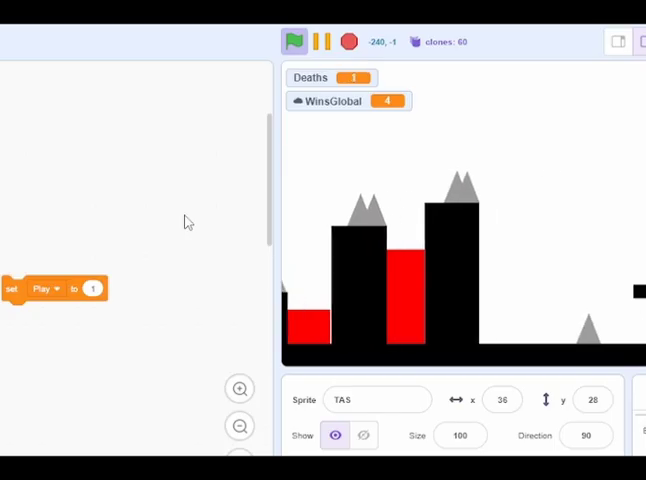